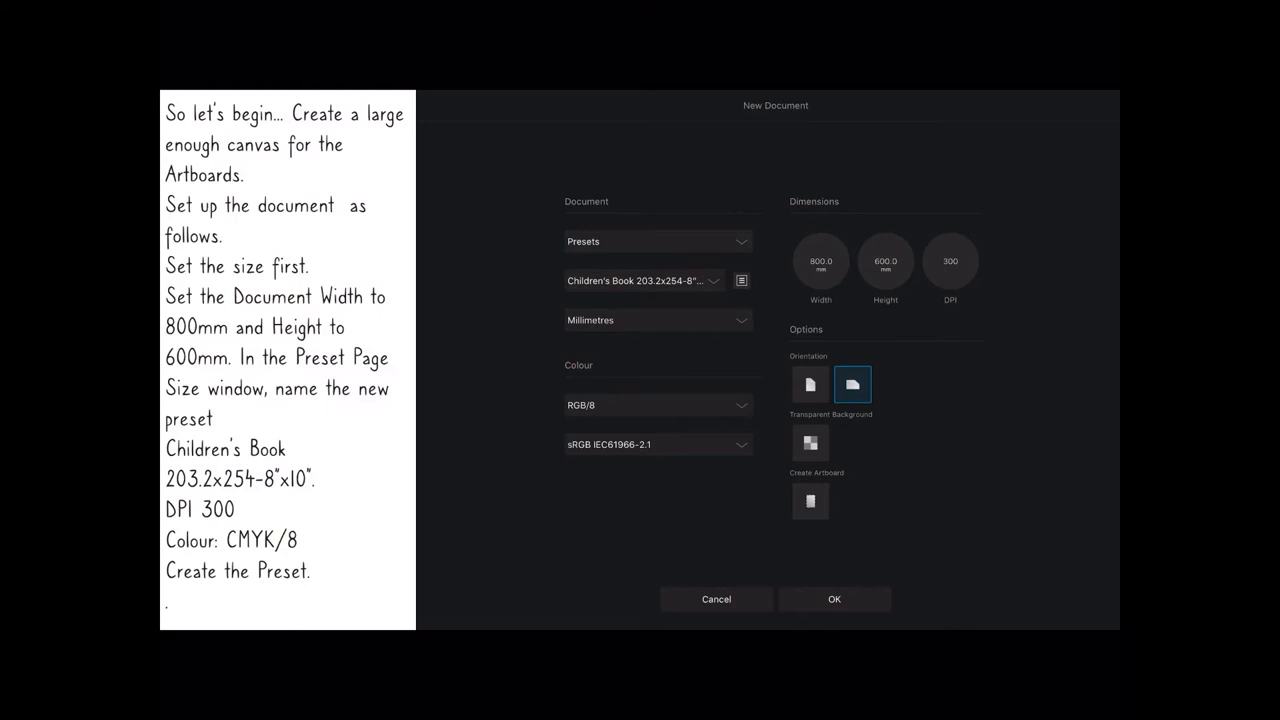
# - Create a landscape 800 x 600 mm document at 300 DPI from the Children's Book preset
pyautogui.click(834, 600)
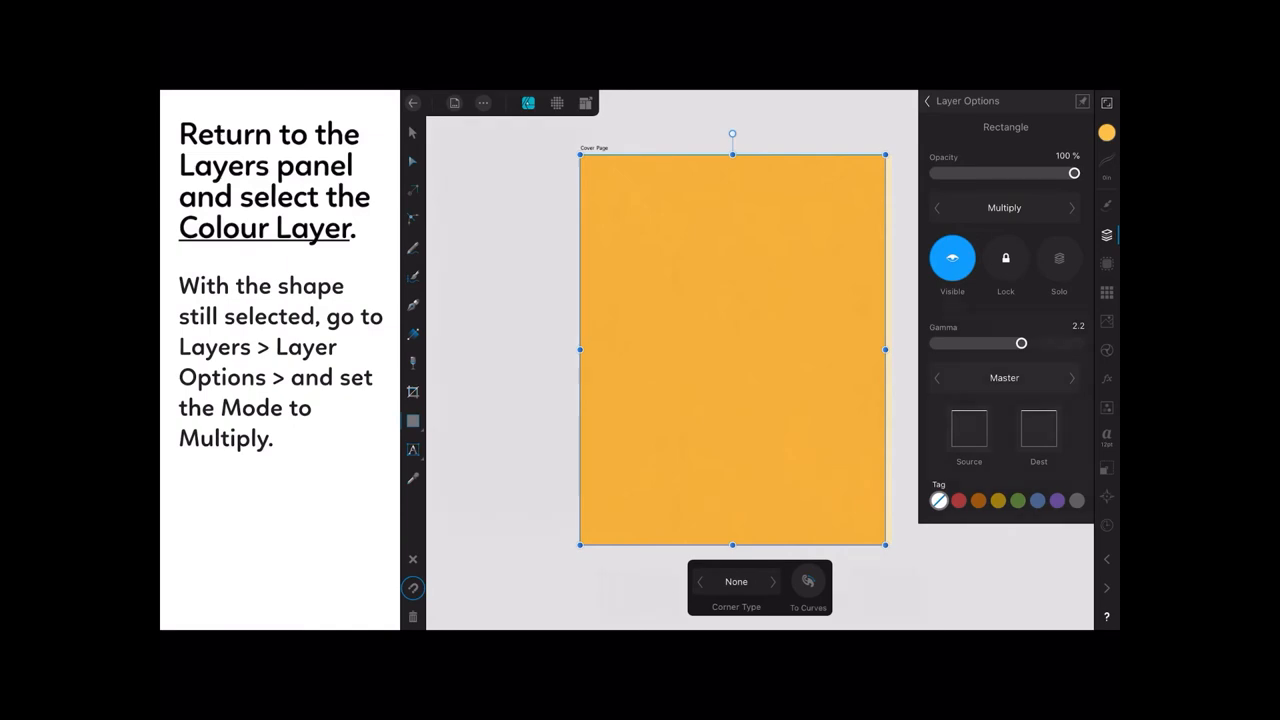
# - Set the orange cover rectangle's layer blend mode to Multiply
pyautogui.click(484, 110)
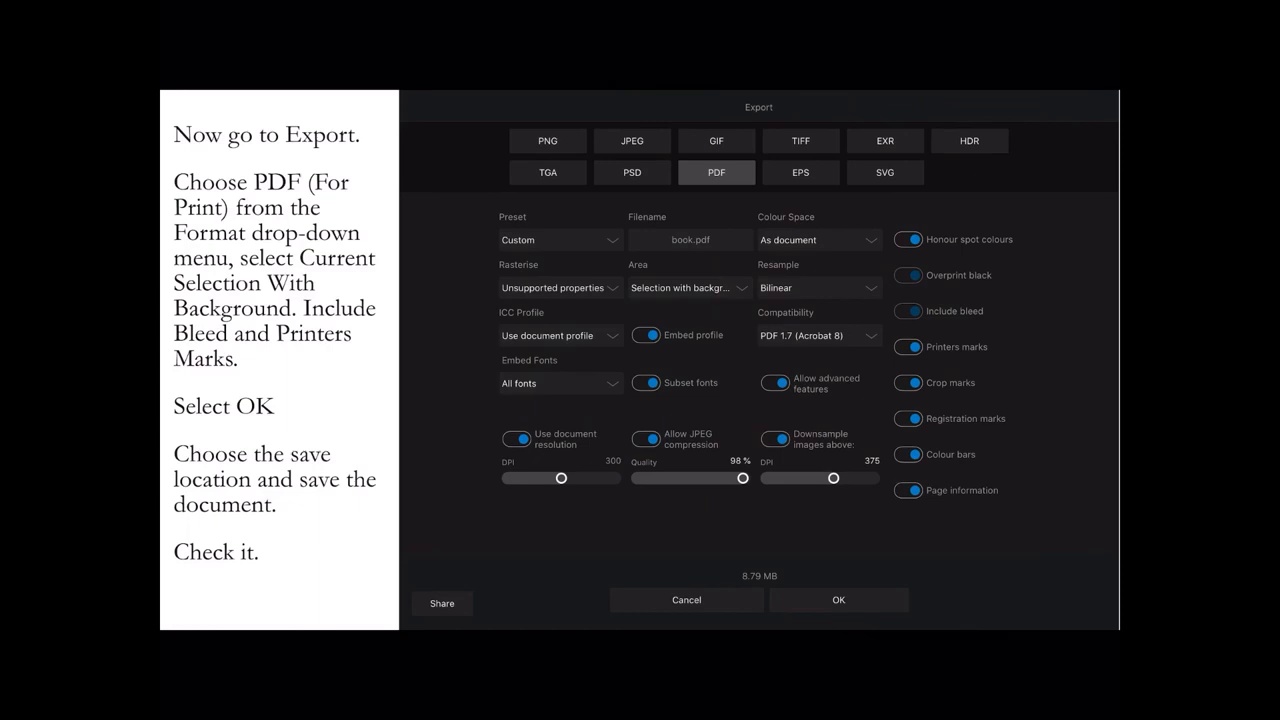
# - Confirm the print PDF export of the cover with bleed and printer's marks
pyautogui.click(838, 600)
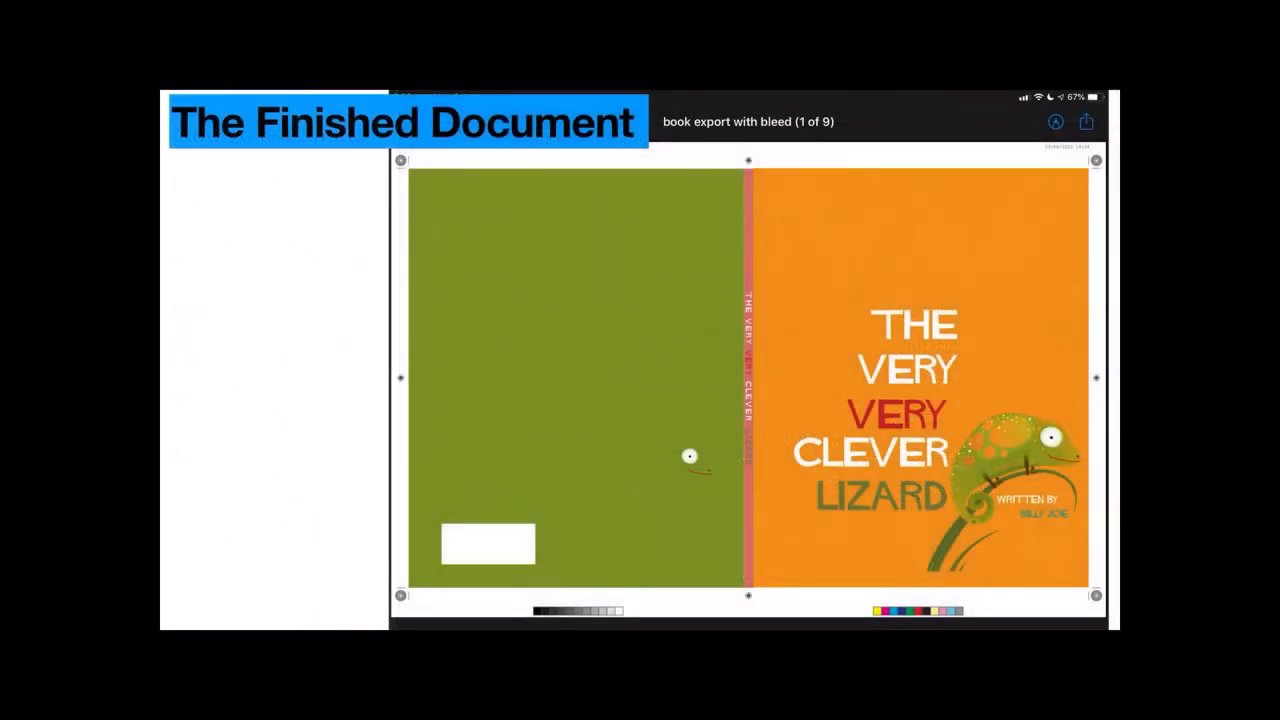